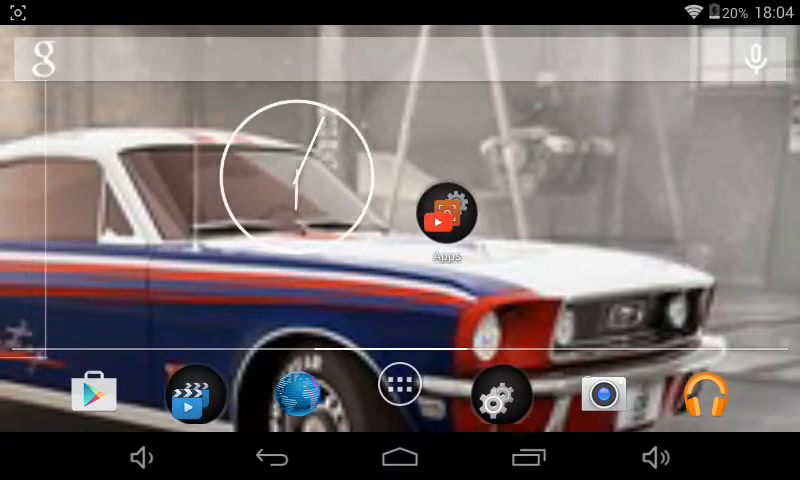
Launch ScreenRecorder from the Apps folder to view the saved recordings
{"action": "left_click", "coordinate": [448, 214]}
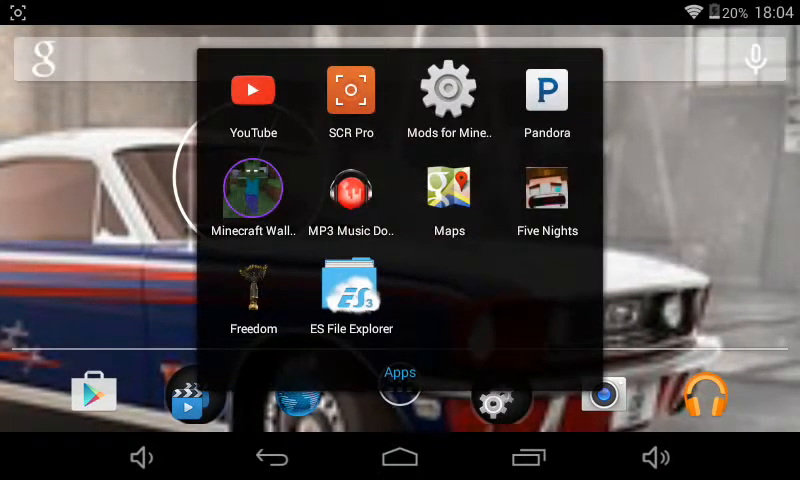
{"action": "left_click", "coordinate": [252, 88]}
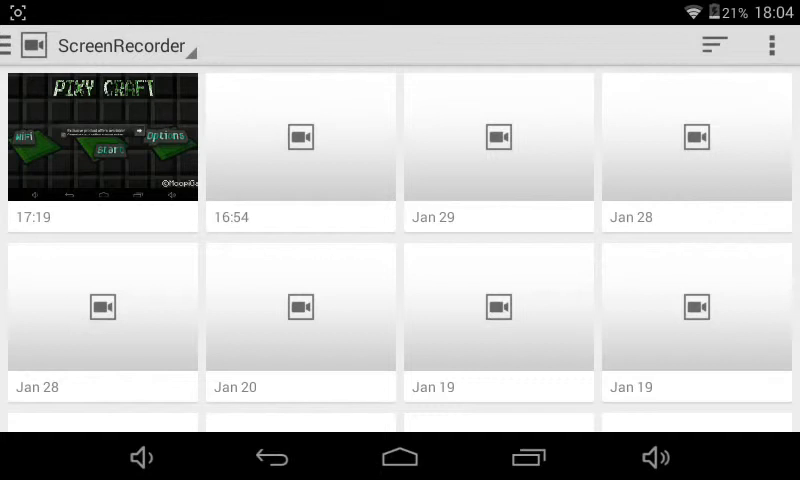
Scroll through the ScreenRecorder grid of saved recordings and back to the top
{"action": "scroll", "scroll_direction": "down", "scroll_amount": 3}
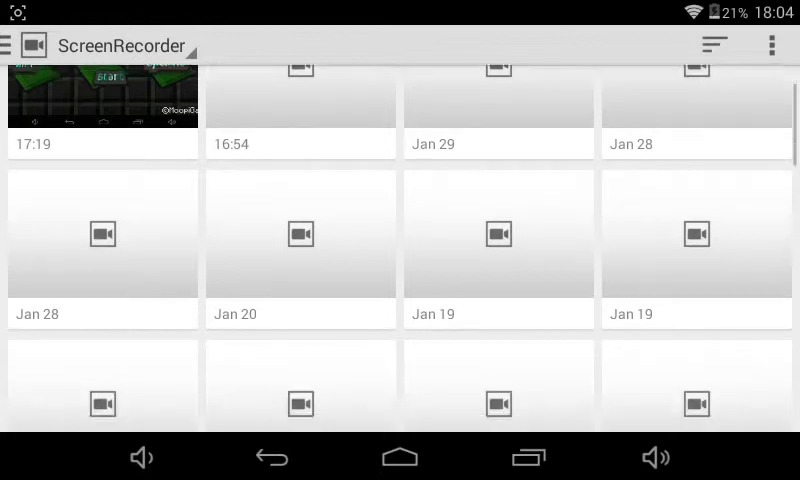
{"action": "scroll", "scroll_direction": "up", "scroll_amount": 3}
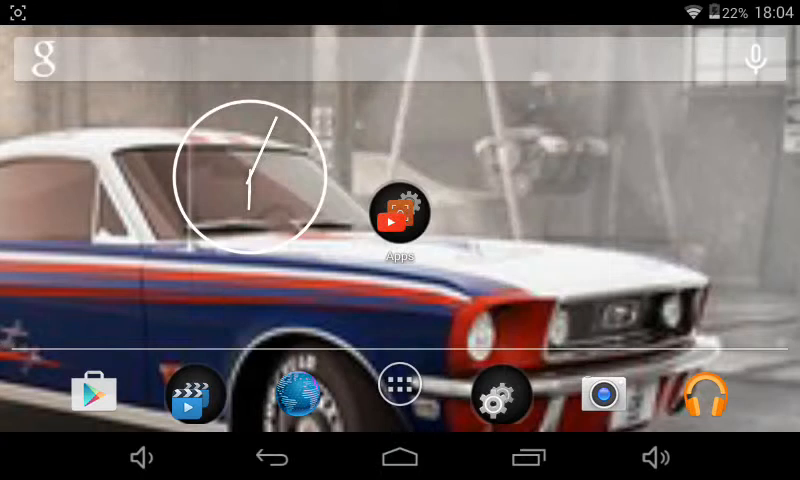
Reopen the ScreenRecorder gallery so the recordings show their video thumbnails
{"action": "left_click", "coordinate": [400, 386]}
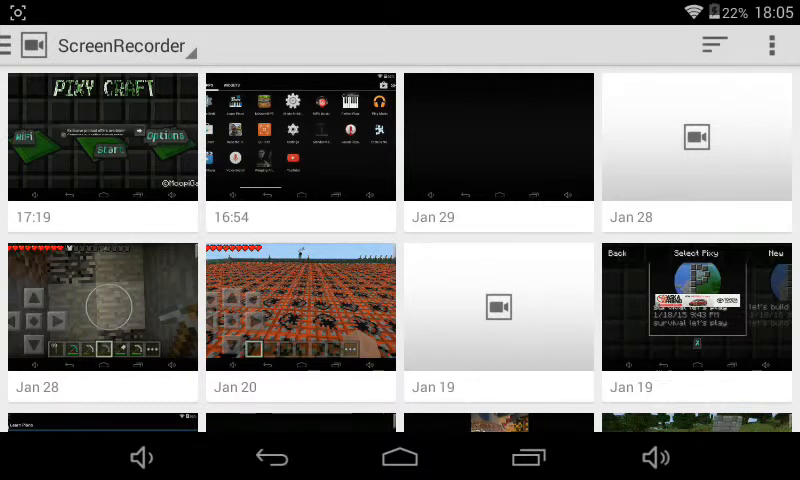
Select the Pixy Craft recording for upload and set its privacy to Public
{"action": "left_click", "coordinate": [104, 140]}
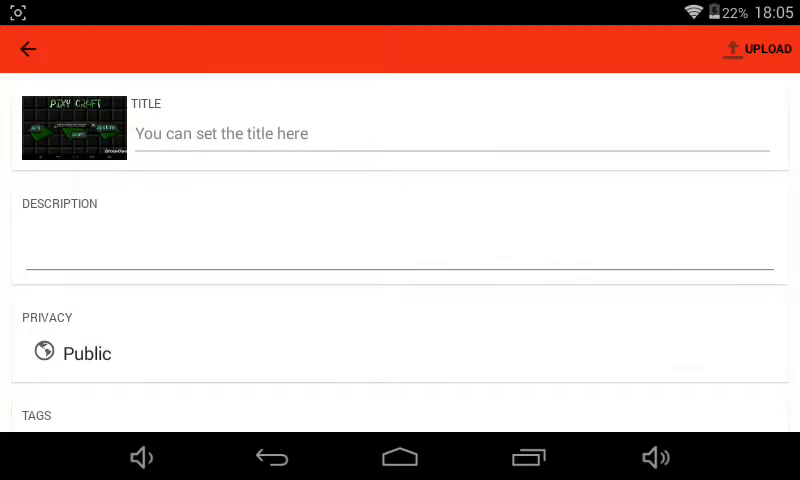
{"action": "left_click", "coordinate": [88, 352]}
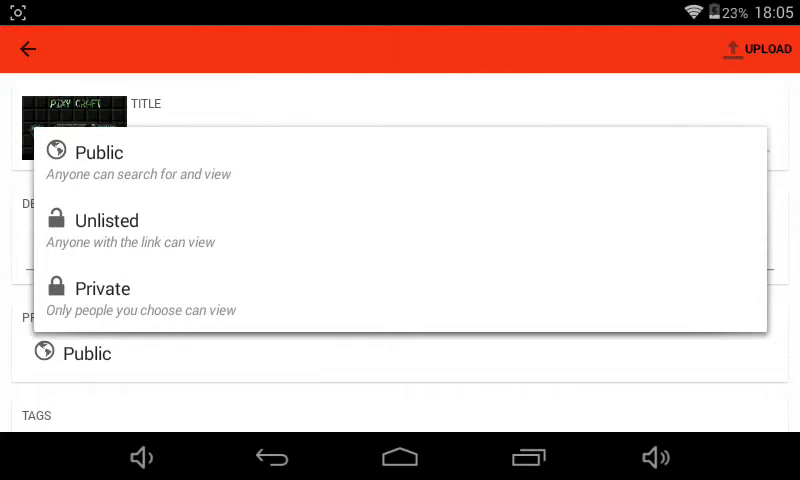
{"action": "left_click", "coordinate": [88, 152]}
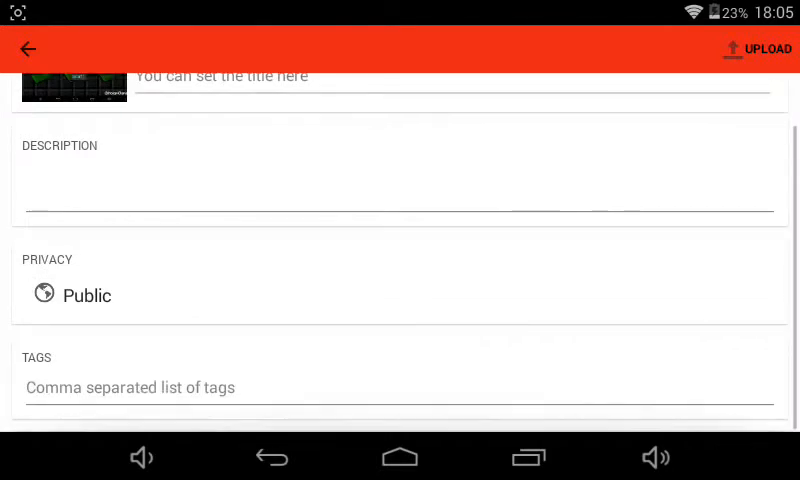